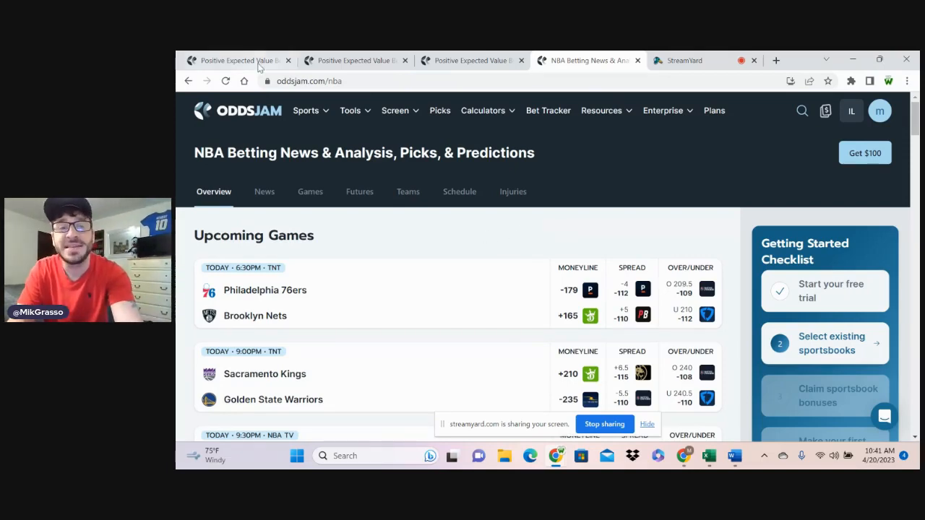
Step: Switch to the Positive Expected Value Bets page showing the Stephen Curry points prop
left_click(239, 61)
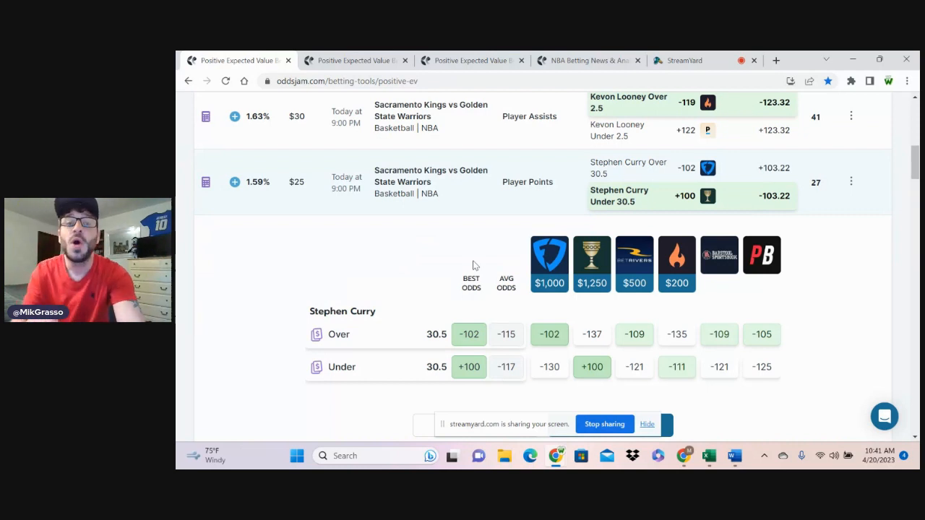
mouse_move(512, 377)
type("5")
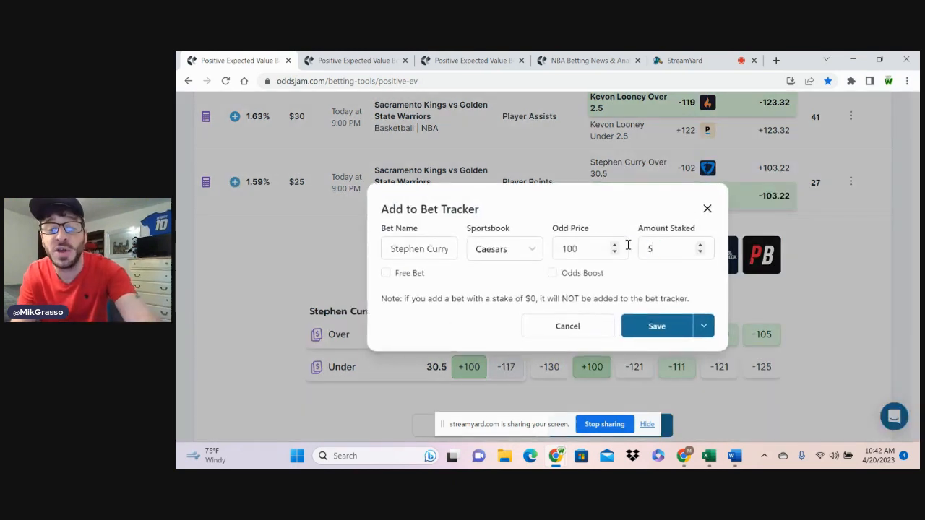
Step: Save the Stephen Curry Under 30.5 points bet at +100 with Caesars, stake 50
left_click(657, 327)
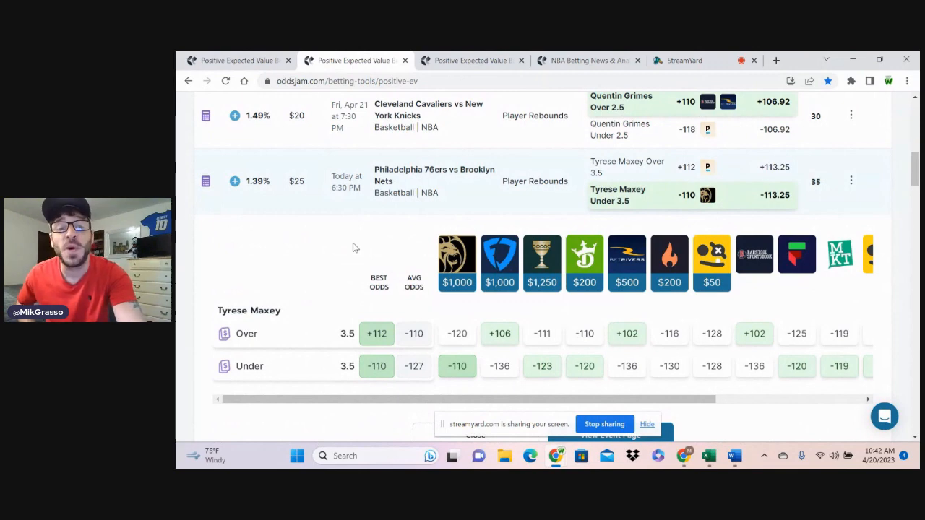
mouse_move(494, 377)
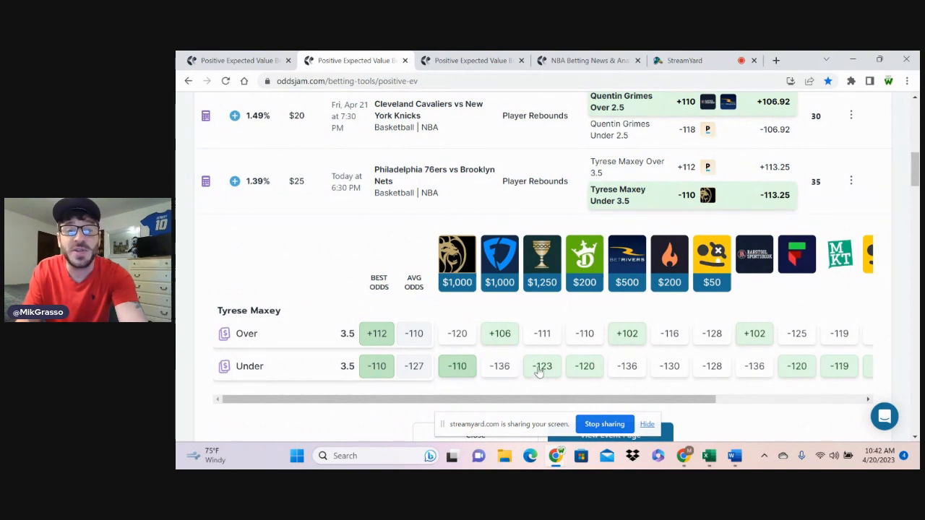
mouse_move(591, 376)
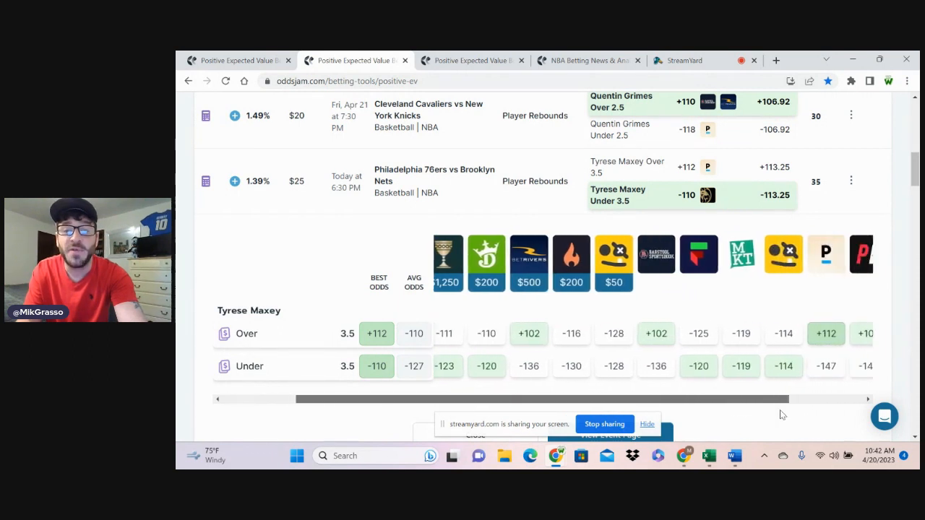
Step: Scroll across the sportsbook odds for the Tyrese Maxey Under 3.5 rebounds prop
scroll("right", 3)
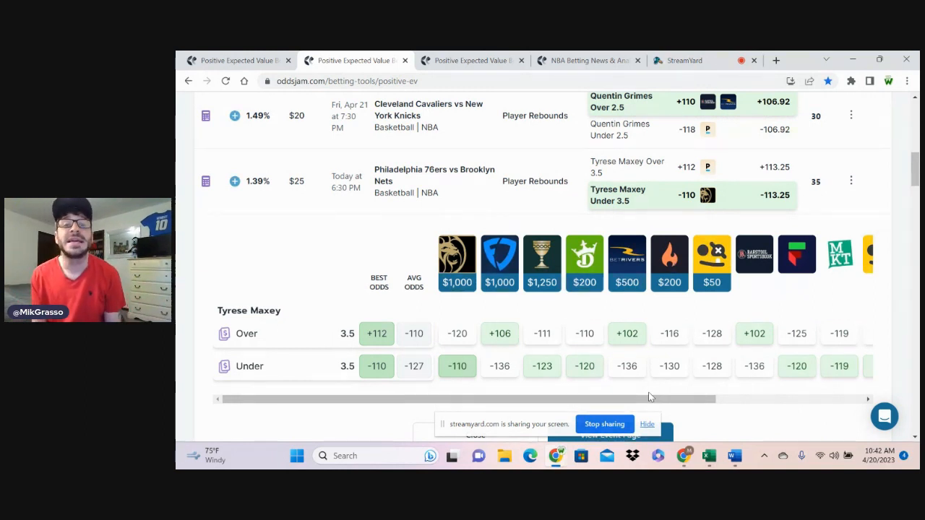
mouse_move(462, 341)
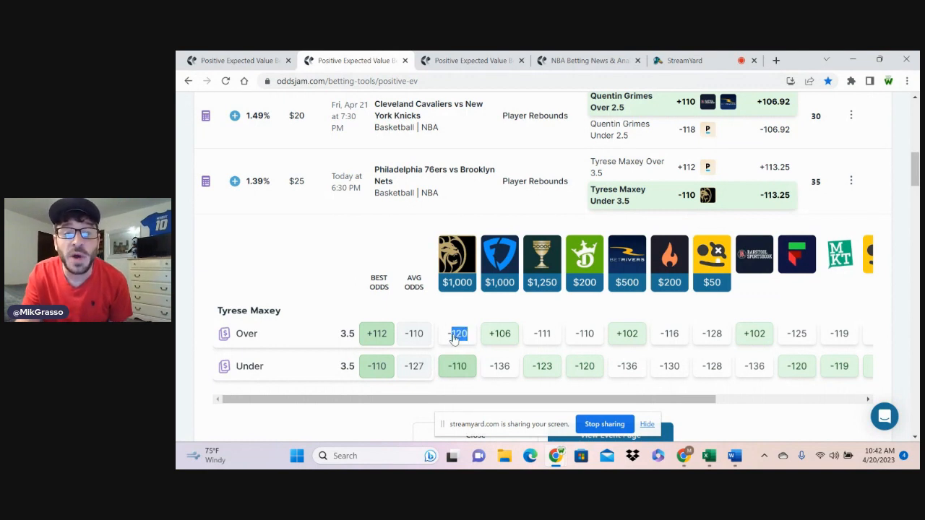
mouse_move(644, 324)
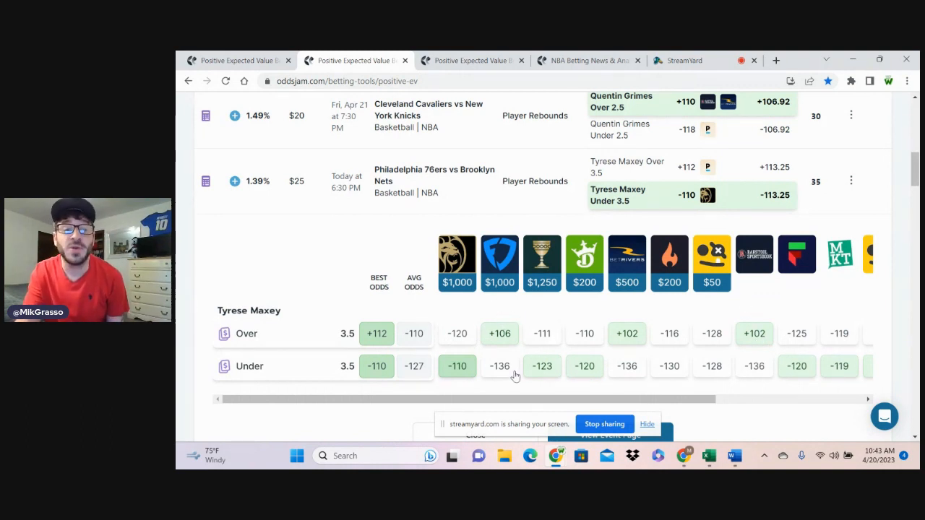
mouse_move(537, 384)
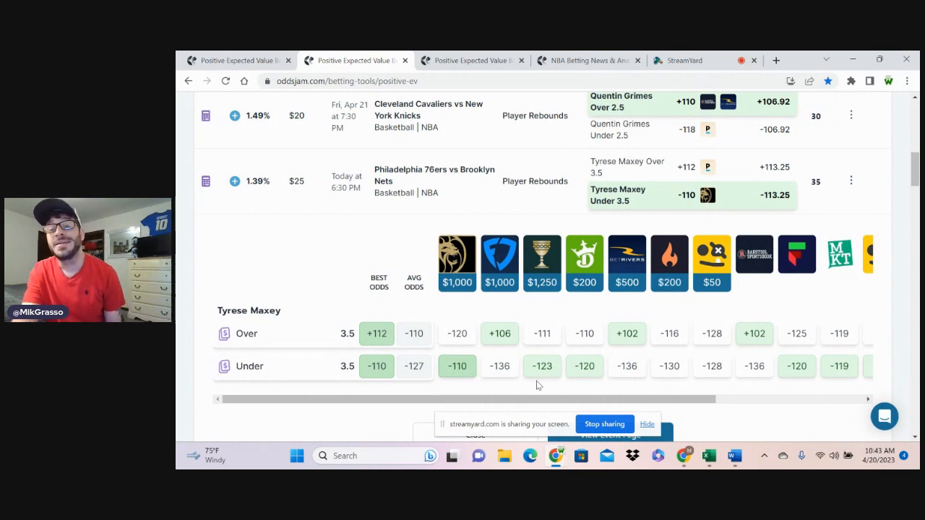
mouse_move(668, 390)
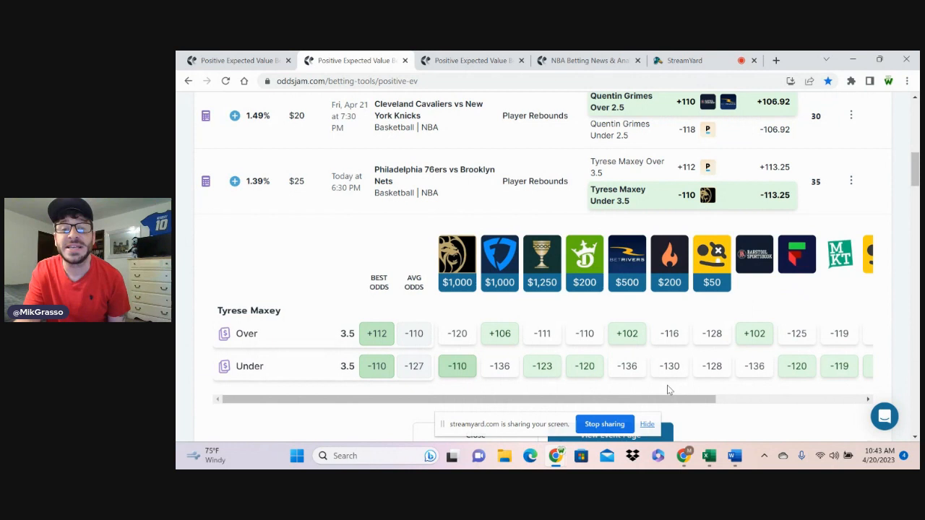
mouse_move(677, 364)
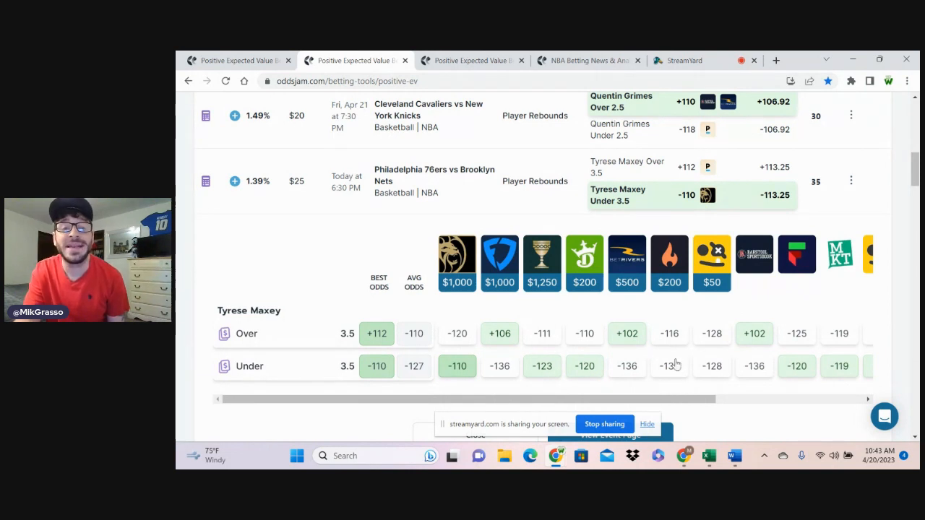
mouse_move(406, 304)
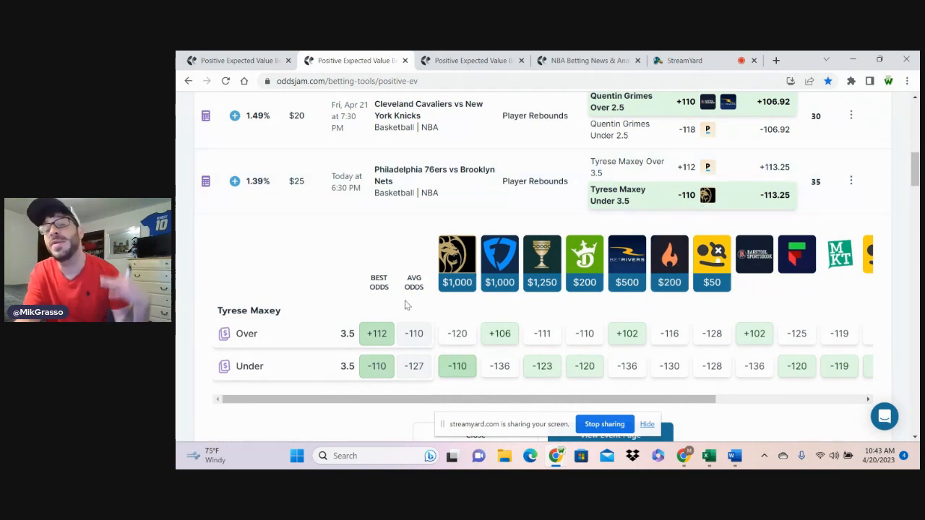
mouse_move(347, 271)
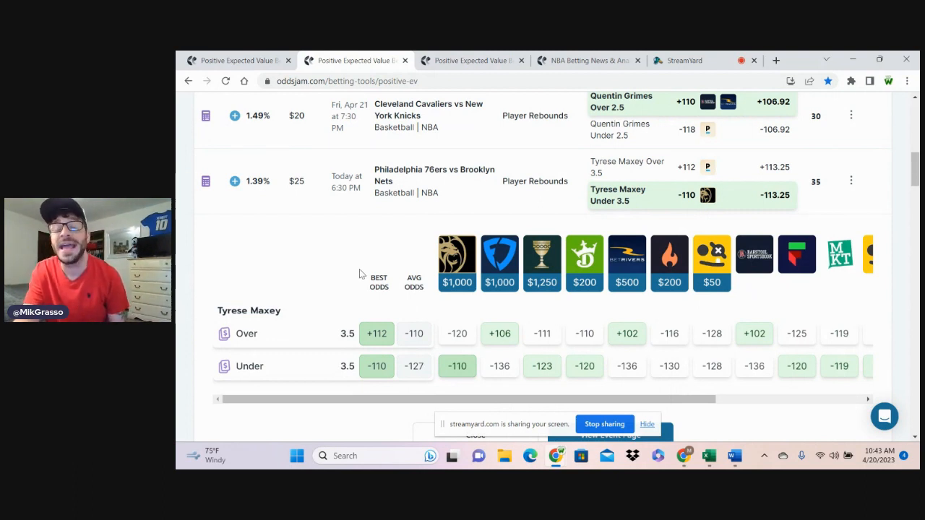
mouse_move(725, 157)
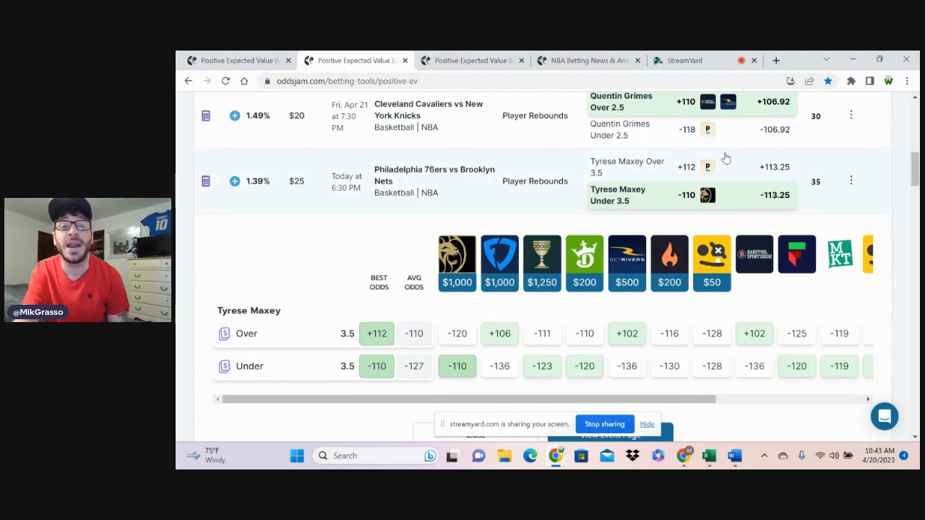
mouse_move(706, 196)
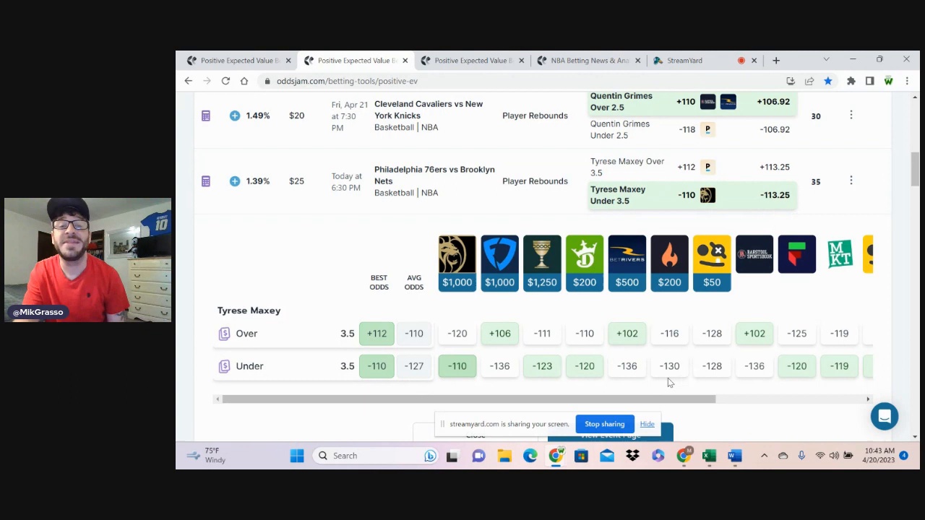
mouse_move(755, 370)
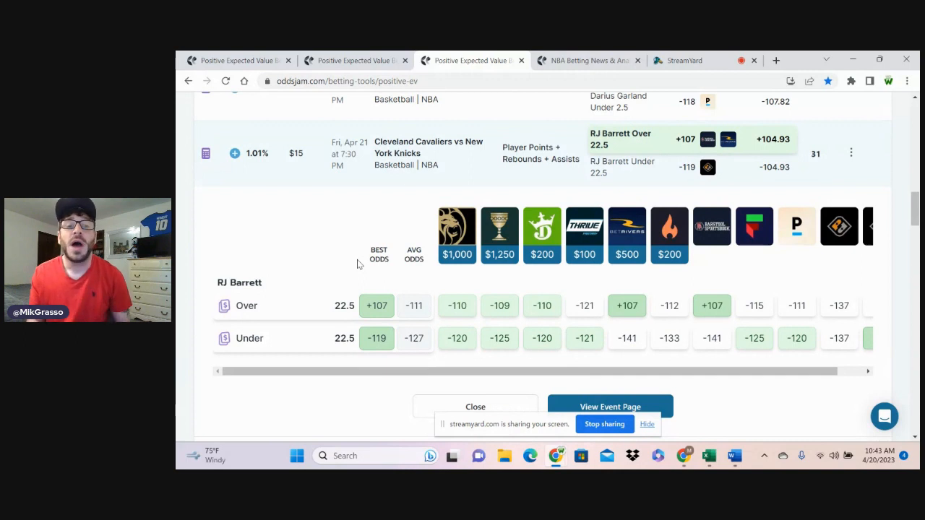
Step: Expand the RJ Barrett points-rebounds-assists row and review its sportsbook odds
double_click(413, 305)
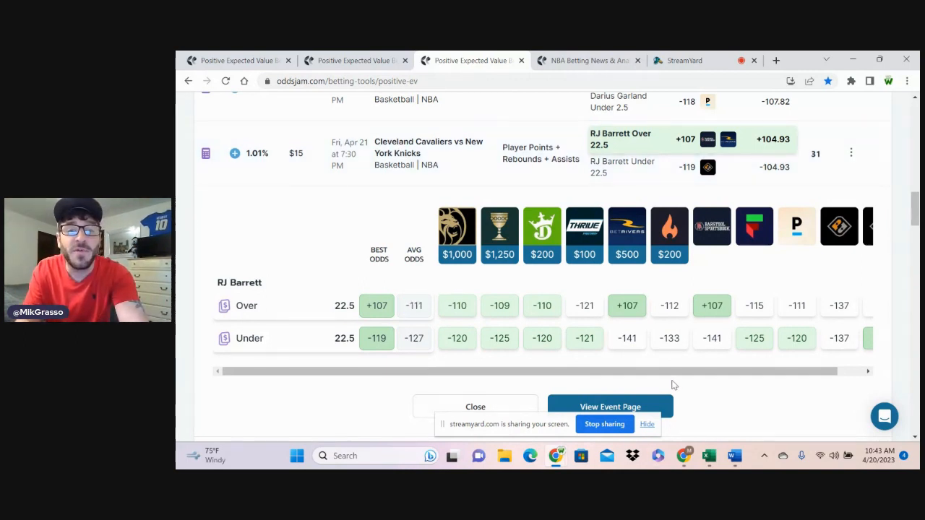
left_click(798, 305)
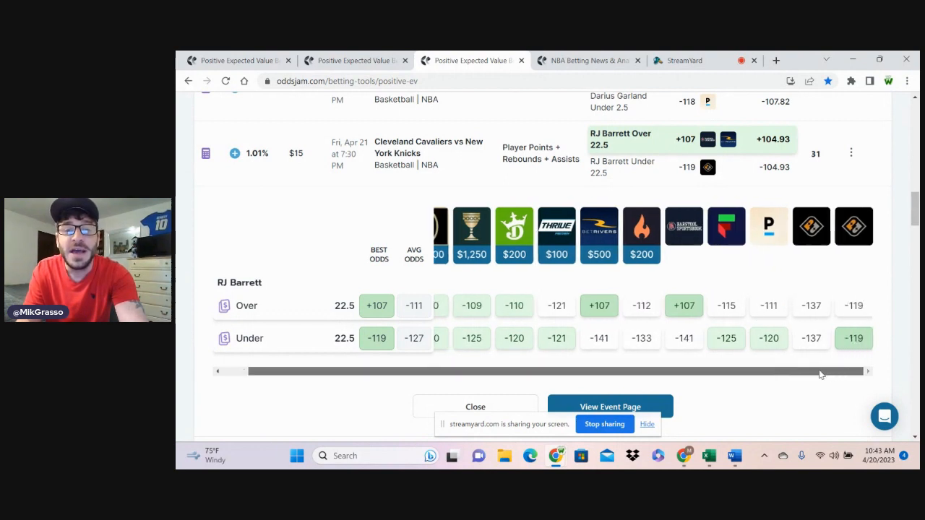
scroll("left", 3)
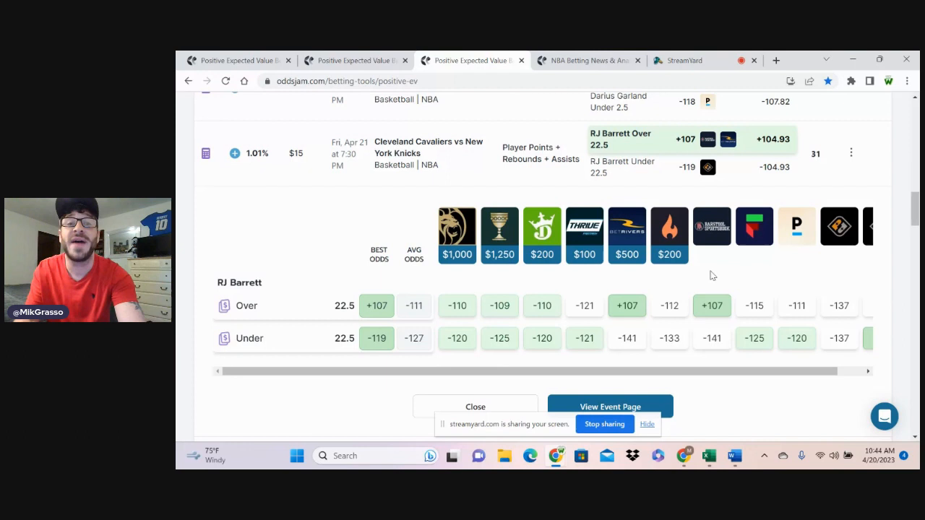
Step: Save the RJ Barrett Over 22.5 bet at +107 with Barstool, stake 50, to the tracker
left_click(627, 304)
type("50")
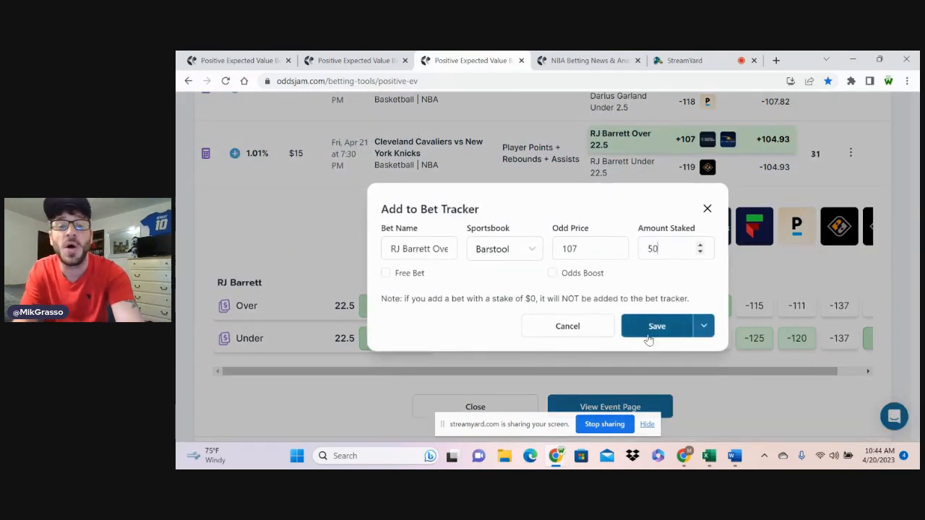
left_click(656, 327)
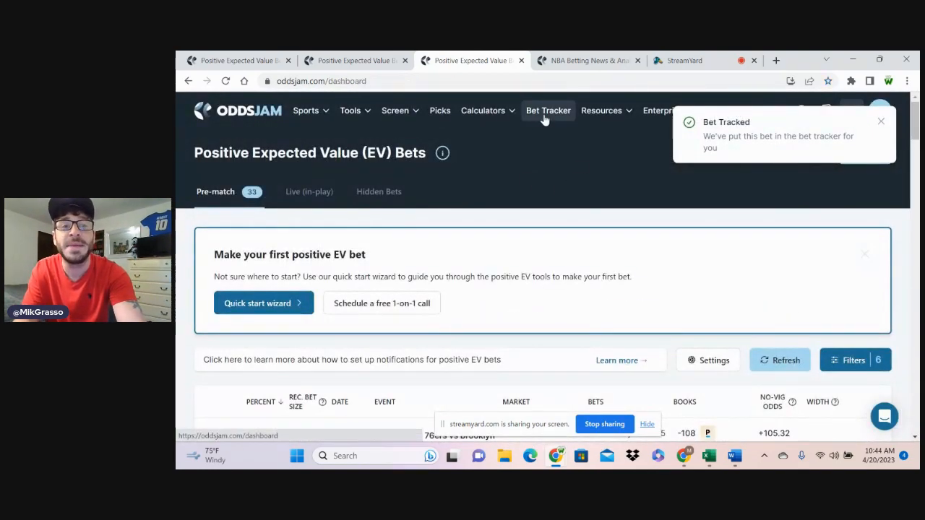
Step: Show the Sweat Station listing the Tyrese Maxey and Stephen Curry unders, $100 staked
left_click(548, 110)
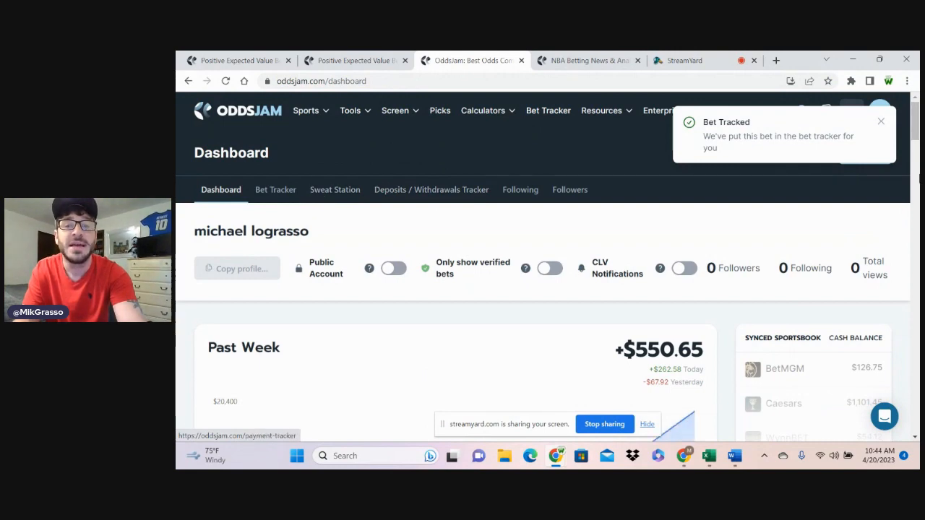
left_click(335, 189)
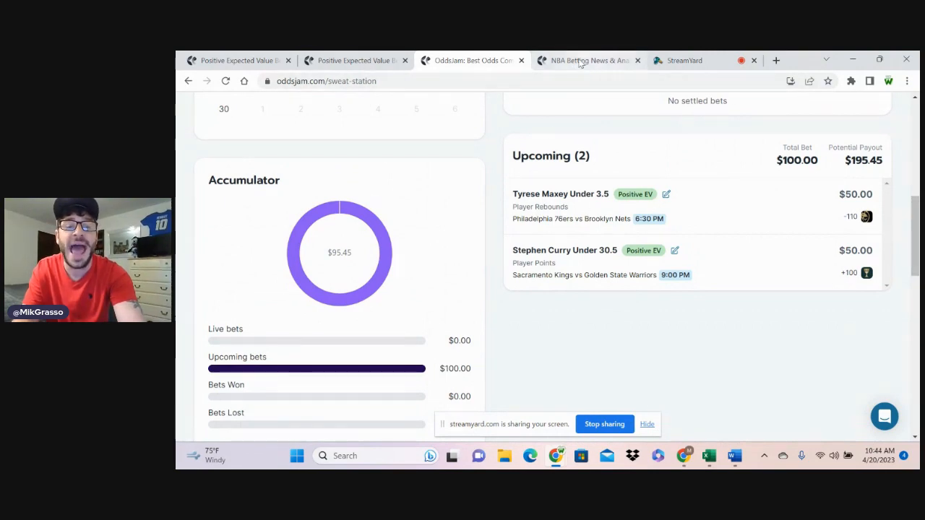
left_click(590, 61)
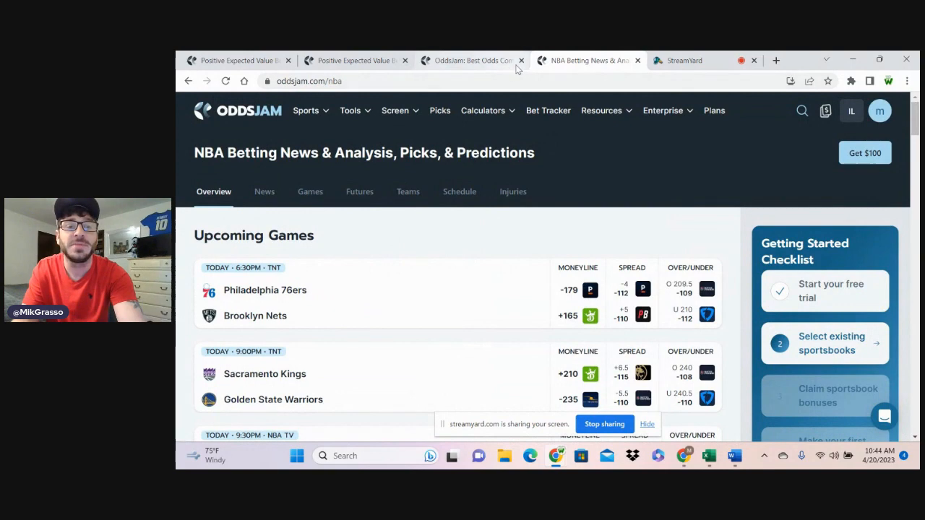
left_click(470, 60)
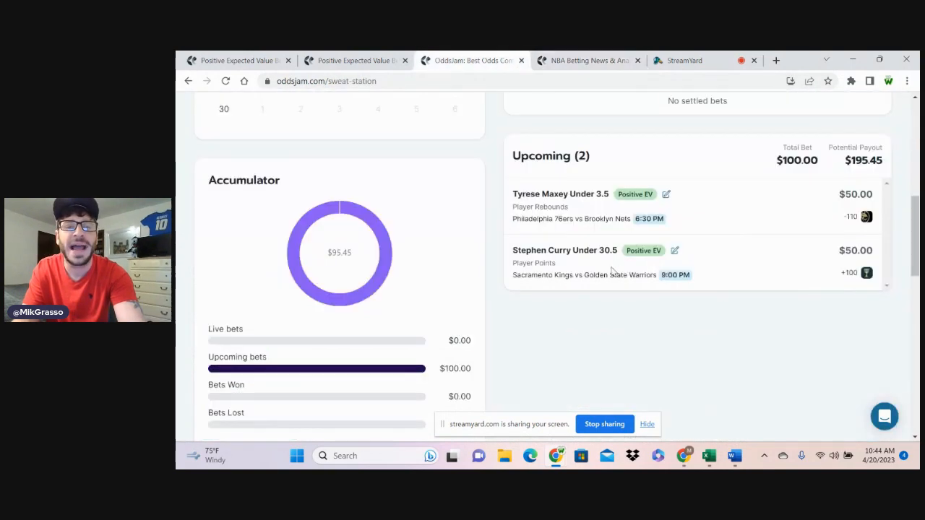
mouse_move(579, 210)
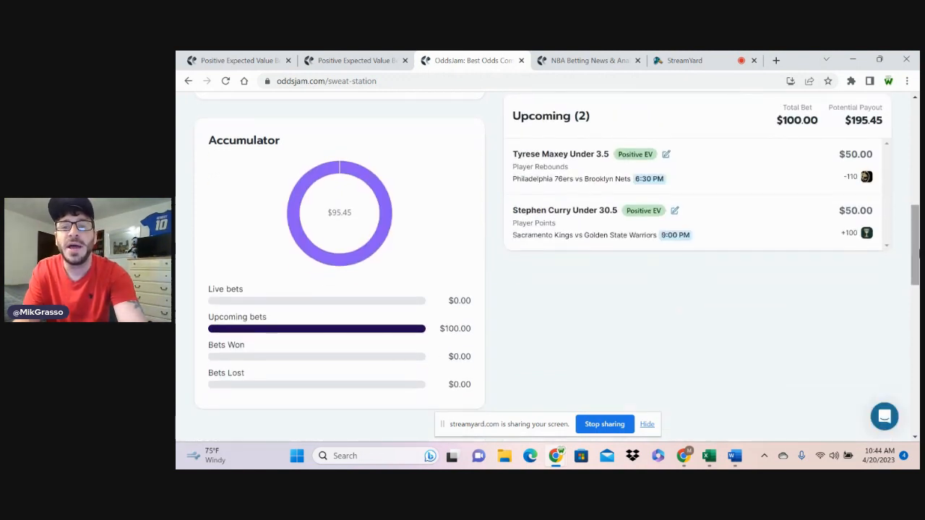
mouse_move(639, 303)
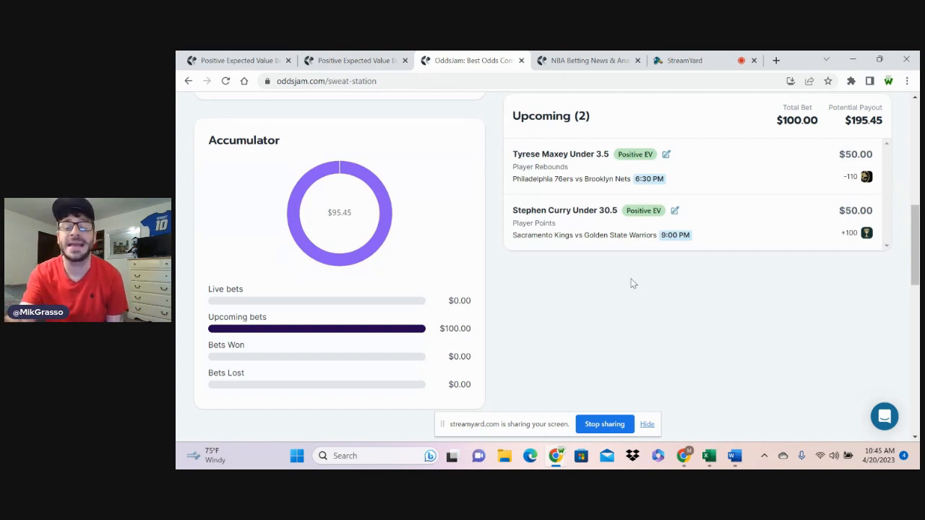
mouse_move(649, 286)
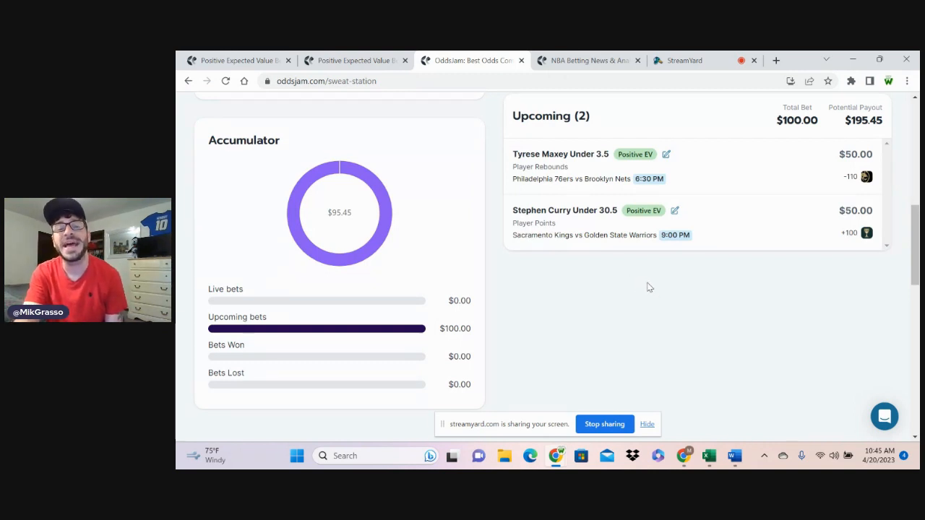
mouse_move(620, 283)
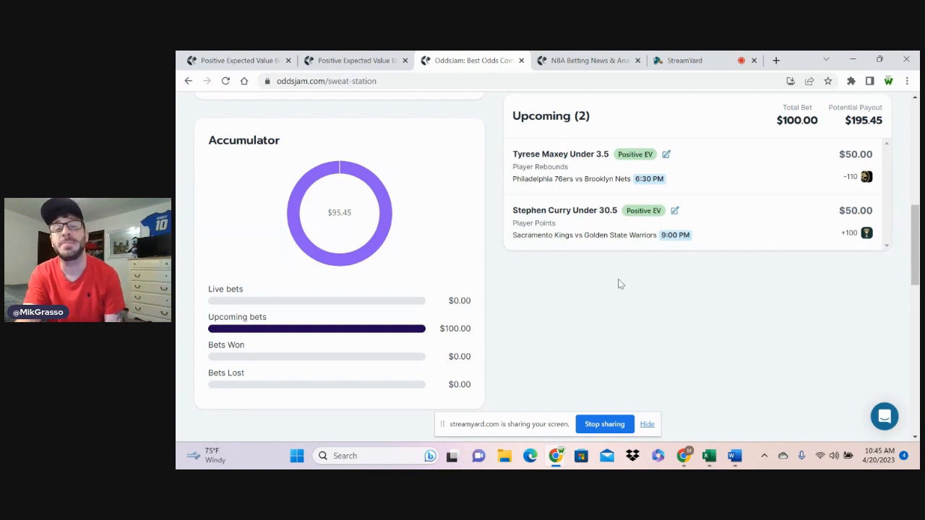